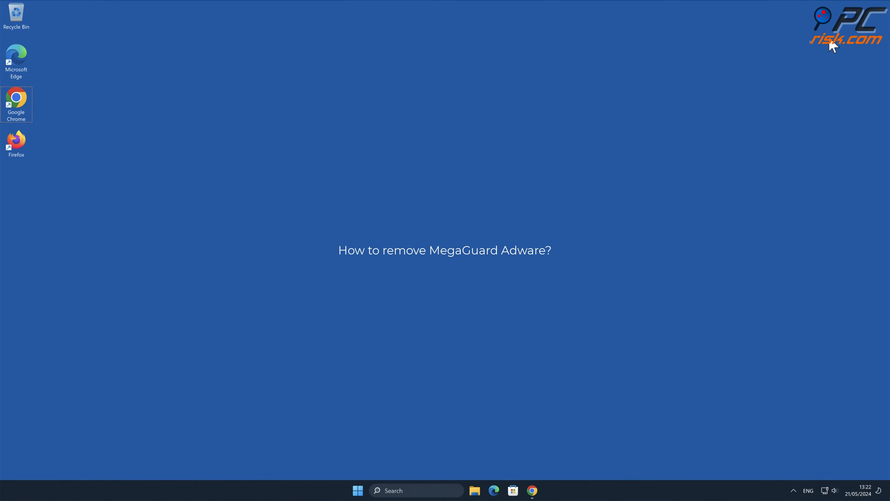
{"action": "mouse_move", "coordinate": [713, 220]}
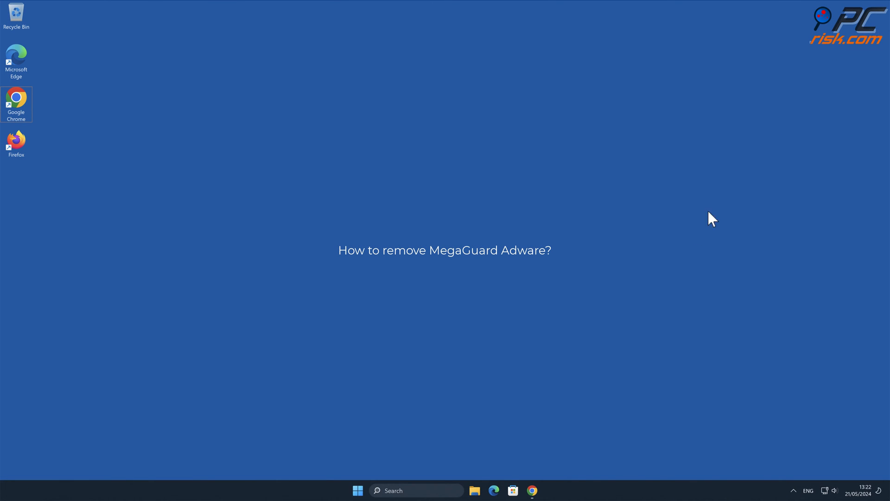
Add the MegaGuard extension to Chrome from its store page
{"action": "left_click", "coordinate": [532, 491]}
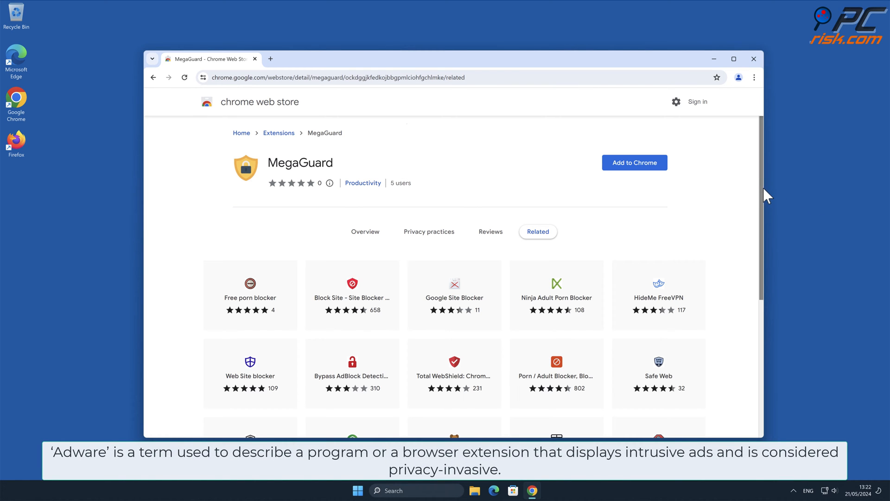
{"action": "scroll", "scroll_direction": "down", "scroll_amount": 3}
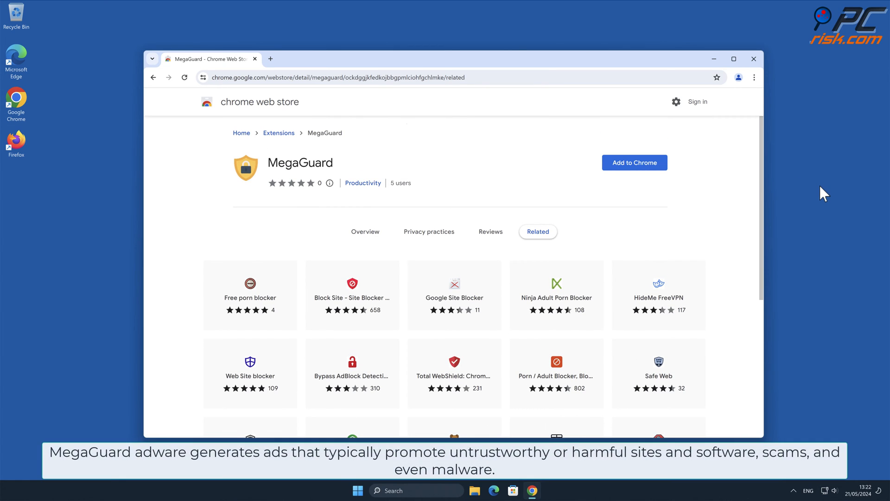
{"action": "left_click", "coordinate": [635, 162]}
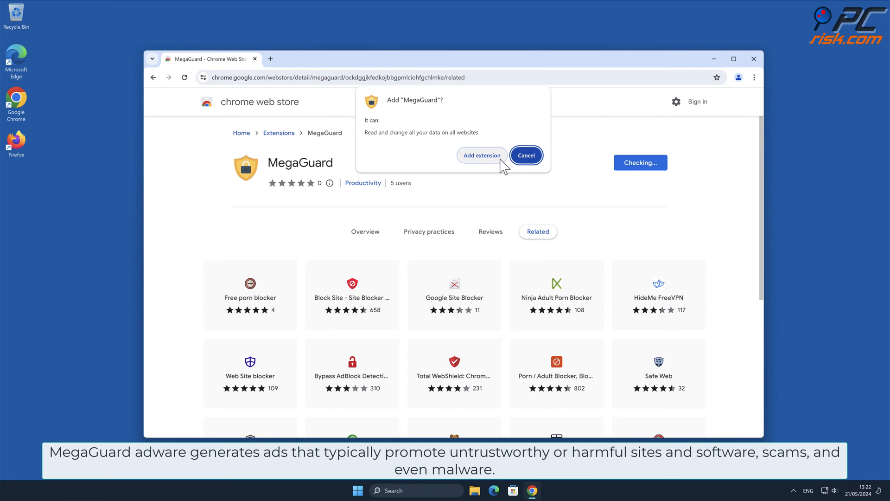
{"action": "left_click", "coordinate": [481, 155]}
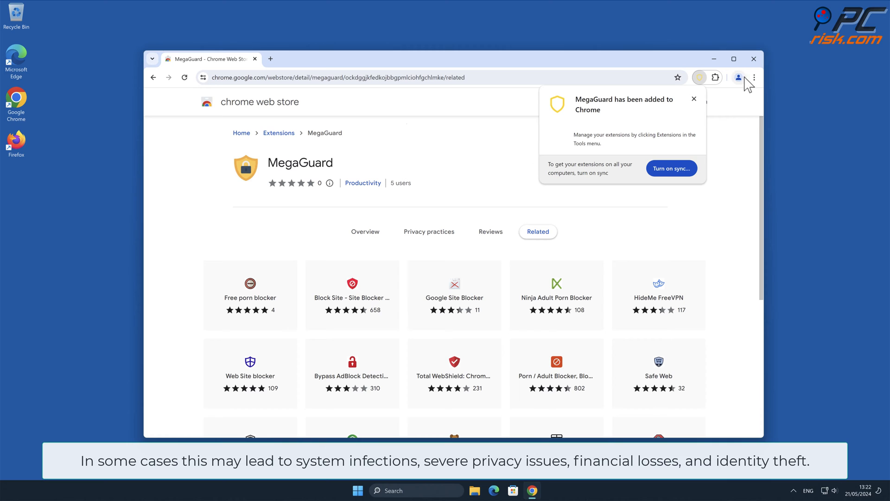
Confirm MegaGuard appears under Manage Extensions, then close Chrome
{"action": "left_click", "coordinate": [754, 77]}
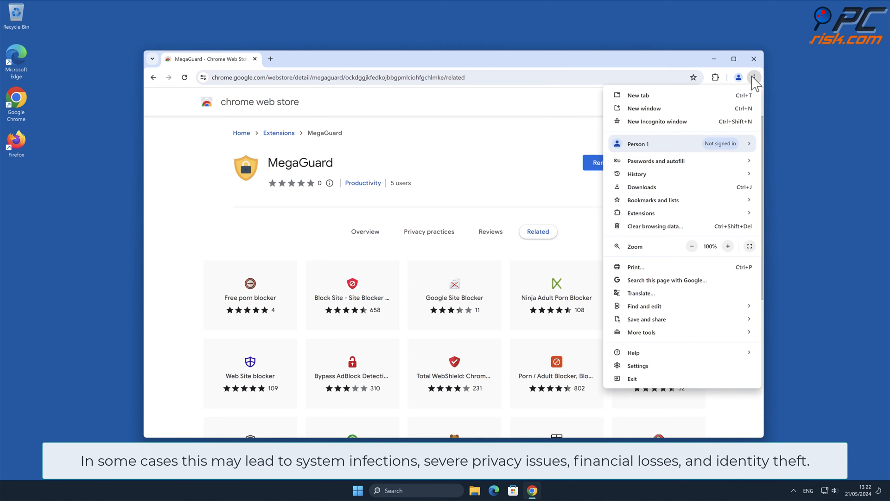
{"action": "mouse_move", "coordinate": [640, 212]}
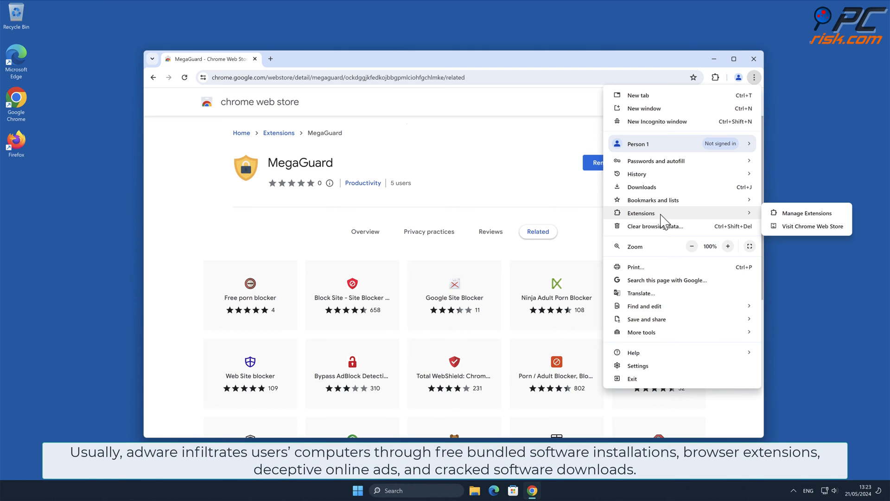
{"action": "left_click", "coordinate": [806, 213]}
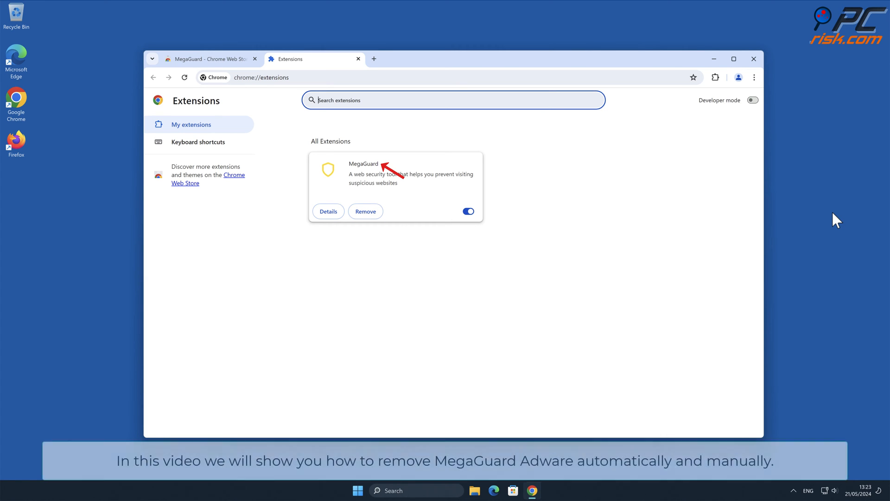
{"action": "left_click", "coordinate": [754, 59]}
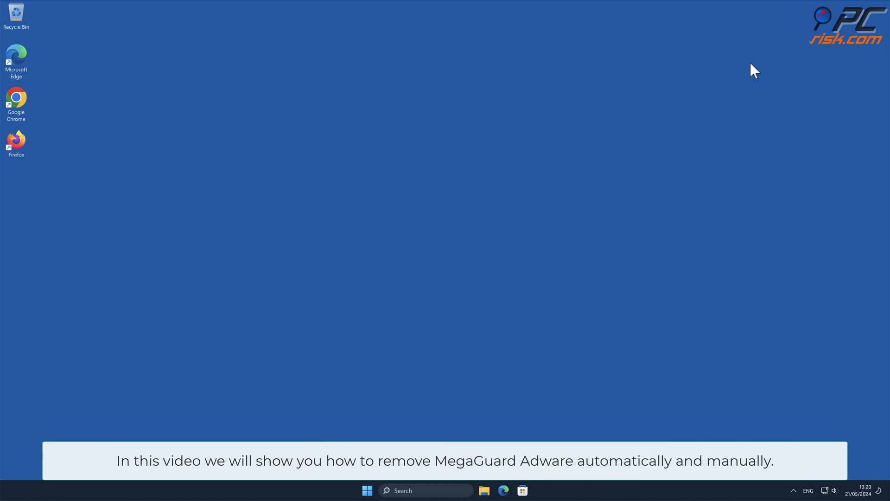
{"action": "mouse_move", "coordinate": [838, 46]}
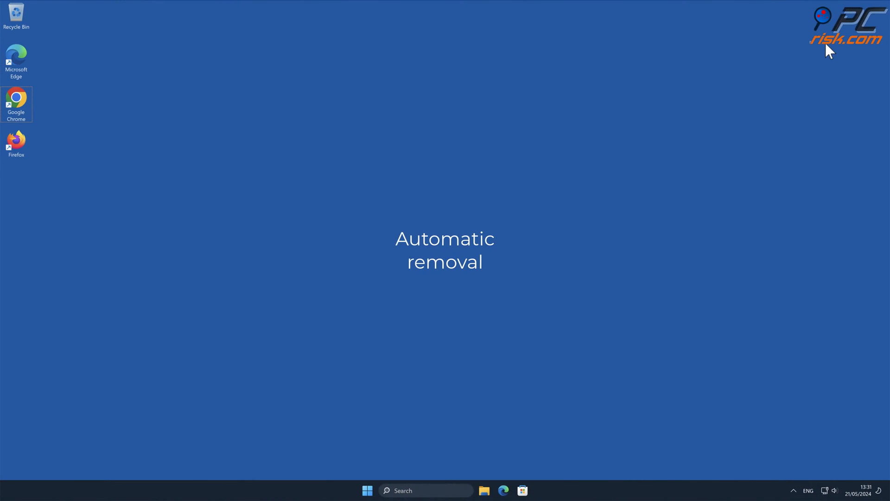
Launch Google Chrome from its desktop shortcut
{"action": "double_click", "coordinate": [16, 100]}
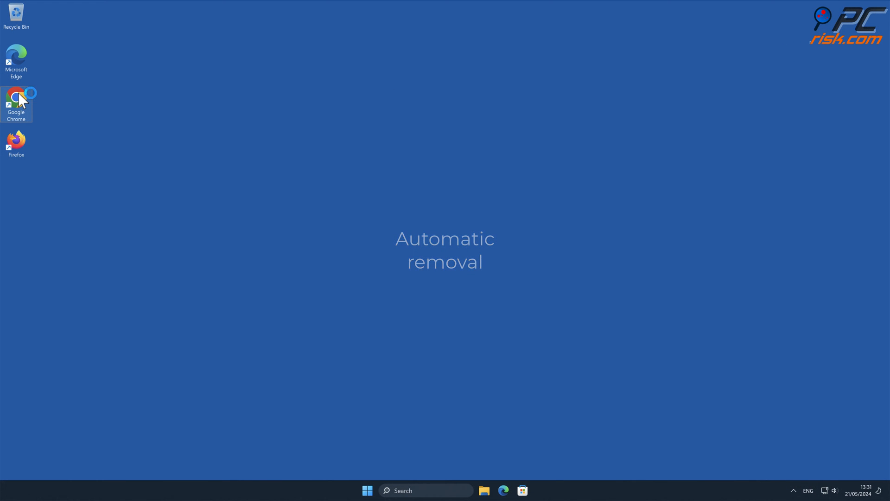
{"action": "double_click", "coordinate": [15, 101]}
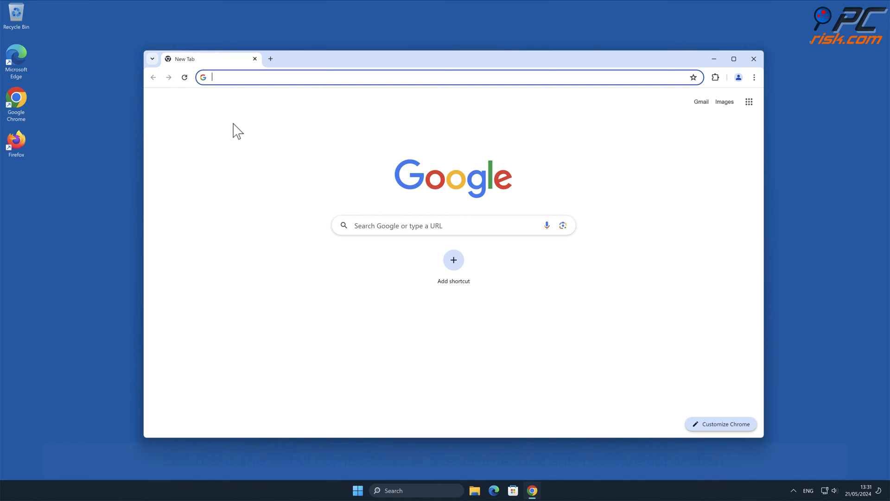
{"action": "type", "text": "www.comboclean"}
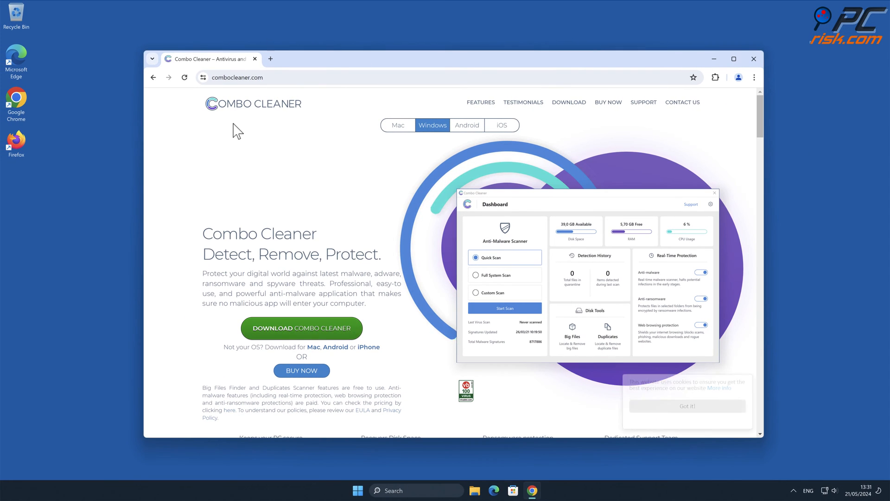
{"action": "left_click", "coordinate": [301, 328]}
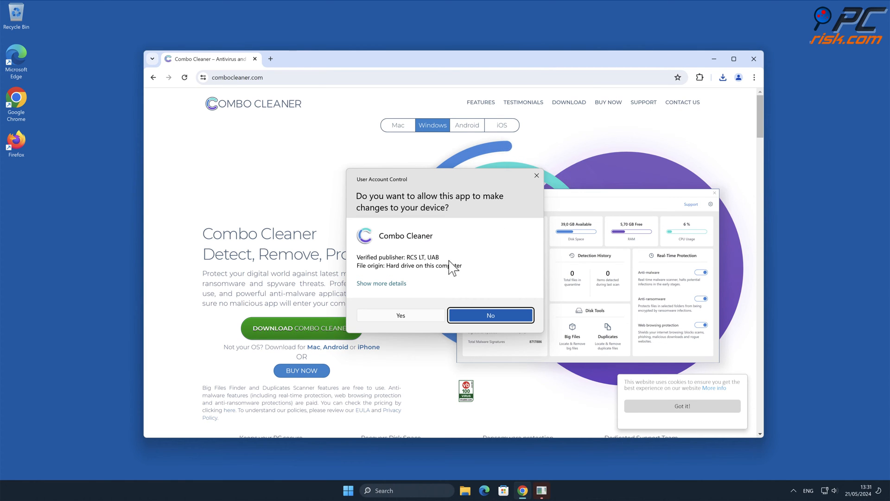
Allow the UAC prompt, install Combo Cleaner to the default folder, and finish to launch it
{"action": "left_click", "coordinate": [400, 315]}
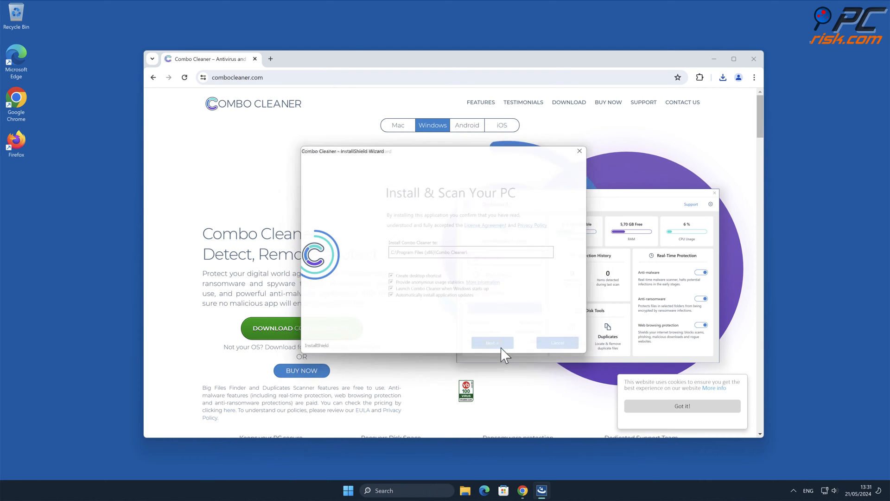
{"action": "left_click", "coordinate": [492, 342]}
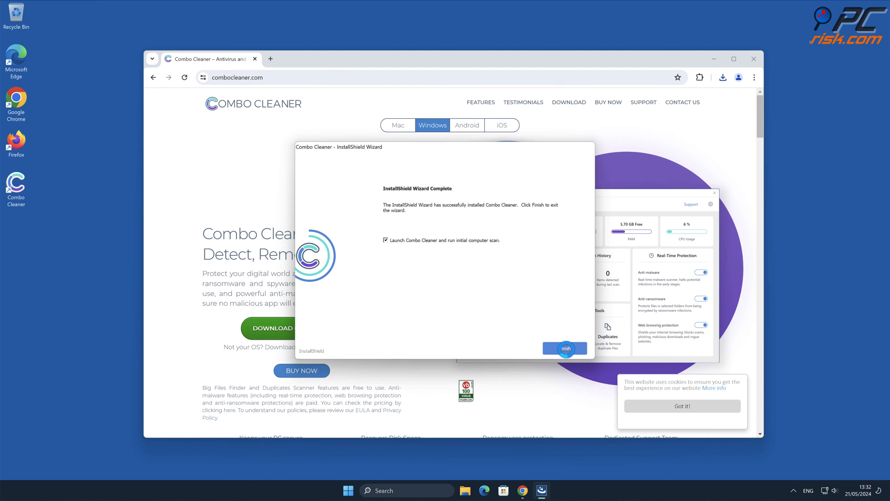
{"action": "left_click", "coordinate": [564, 348]}
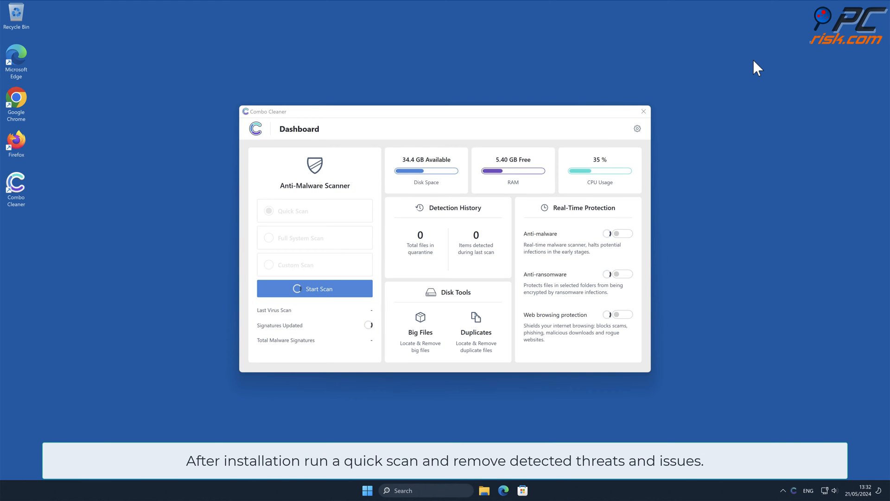
Run a Quick Scan and move the detected MegaGuard extension to quarantine
{"action": "left_click", "coordinate": [314, 289]}
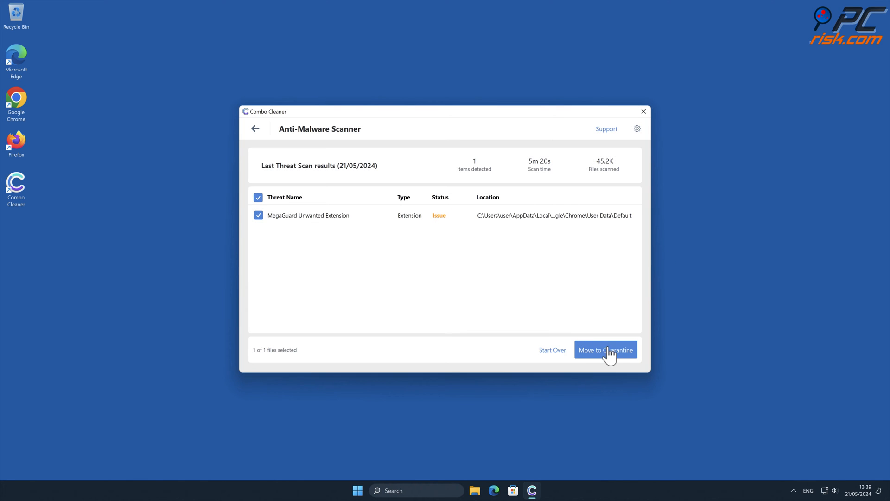
{"action": "left_click", "coordinate": [605, 349]}
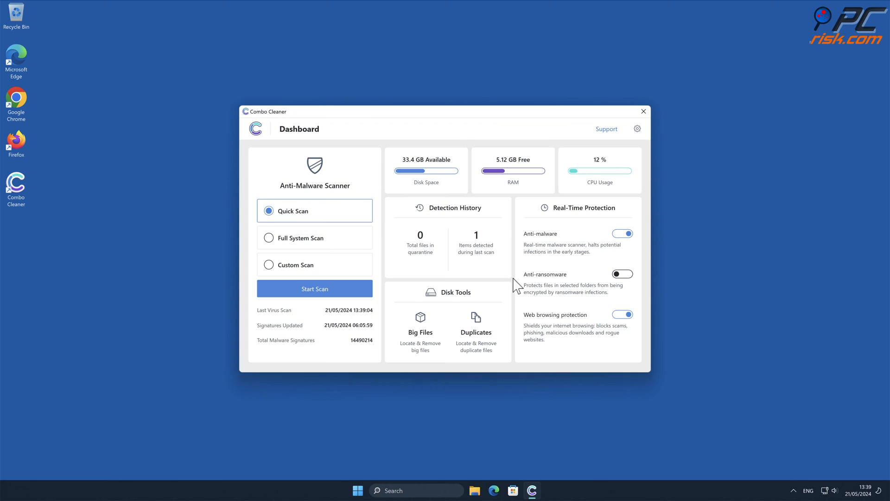
{"action": "left_click", "coordinate": [642, 111]}
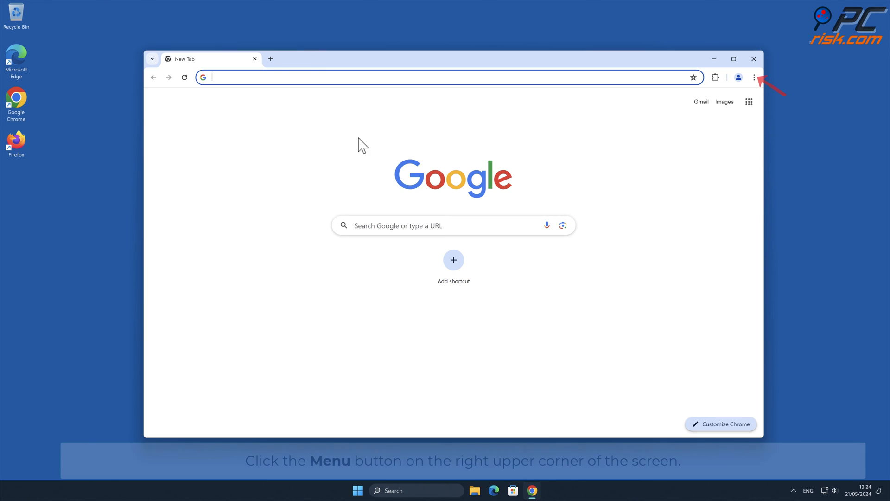
{"action": "mouse_move", "coordinate": [834, 195]}
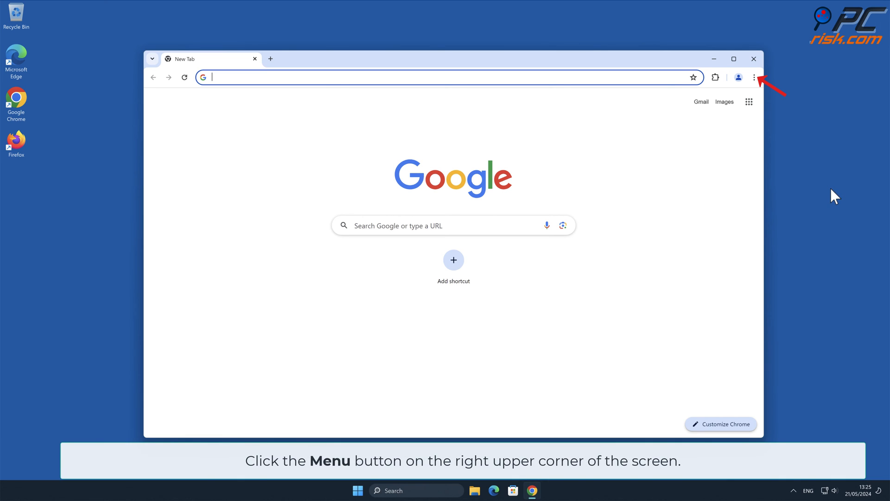
Remove MegaGuard from Chrome's Manage Extensions page and confirm the removal
{"action": "left_click", "coordinate": [755, 77]}
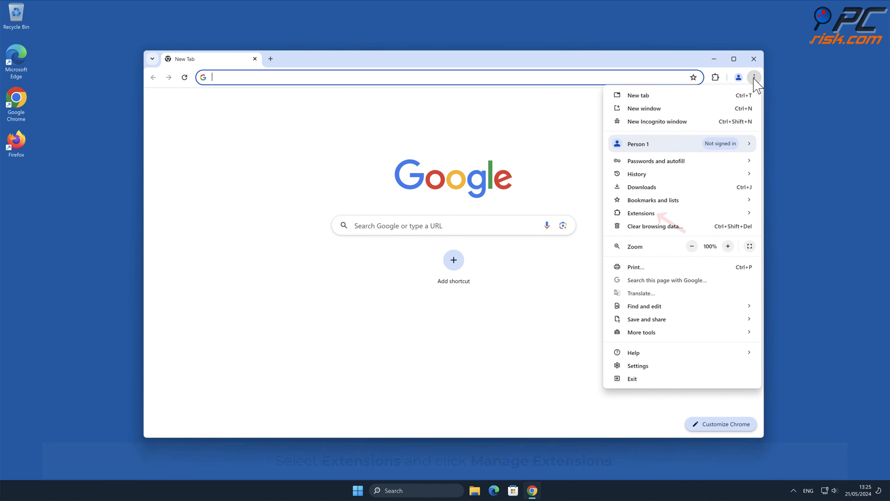
{"action": "mouse_move", "coordinate": [641, 213]}
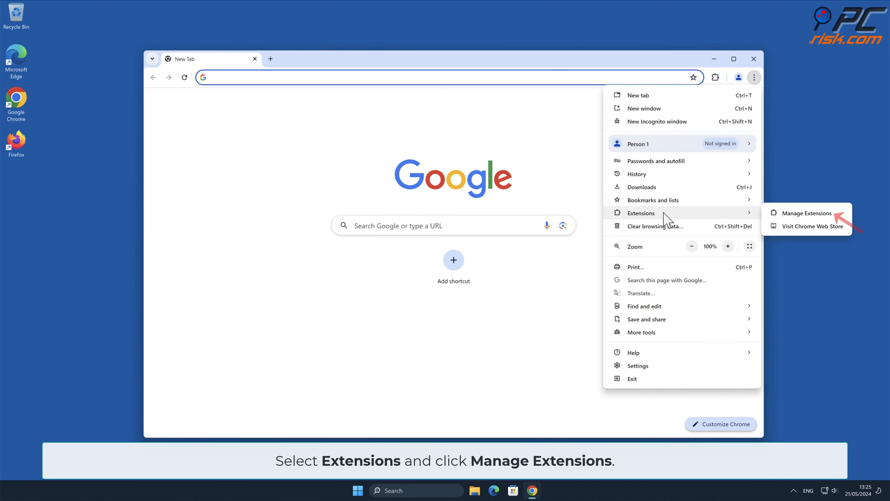
{"action": "mouse_move", "coordinate": [835, 221]}
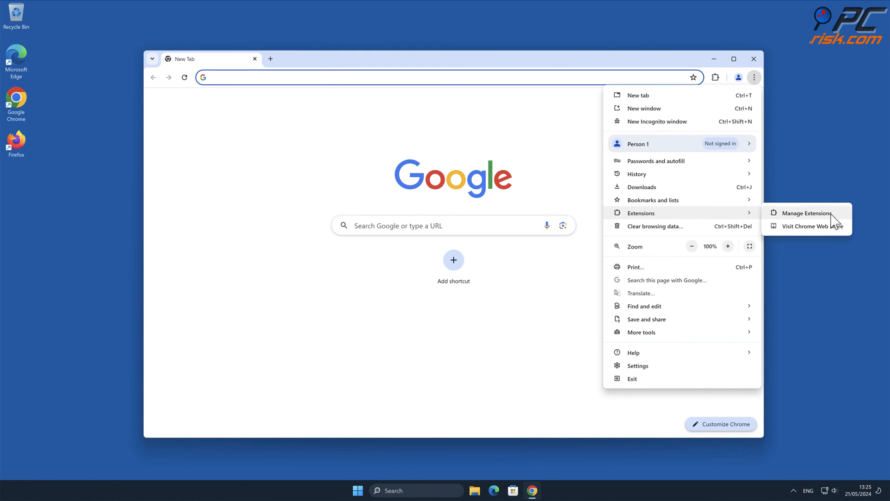
{"action": "left_click", "coordinate": [806, 212]}
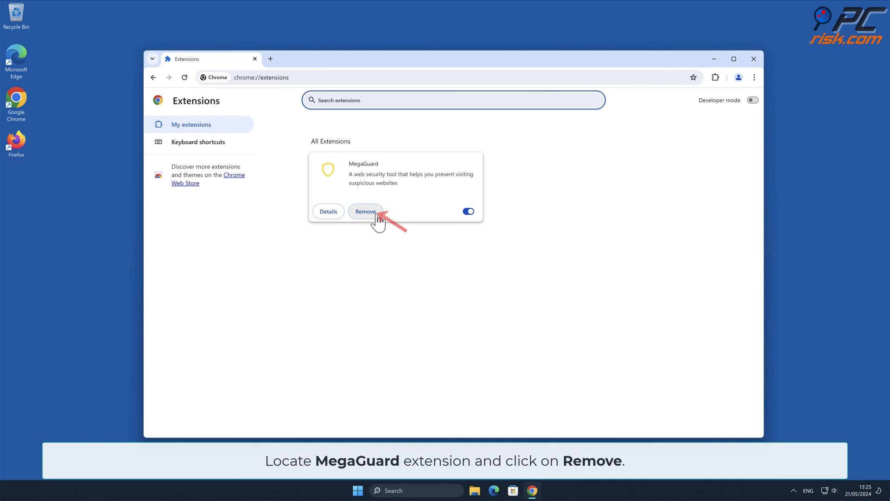
{"action": "left_click", "coordinate": [366, 211]}
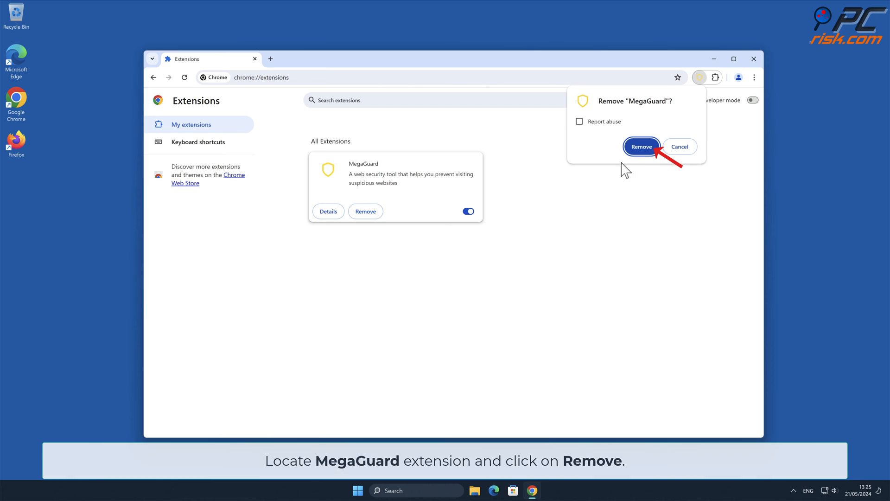
{"action": "left_click", "coordinate": [641, 147]}
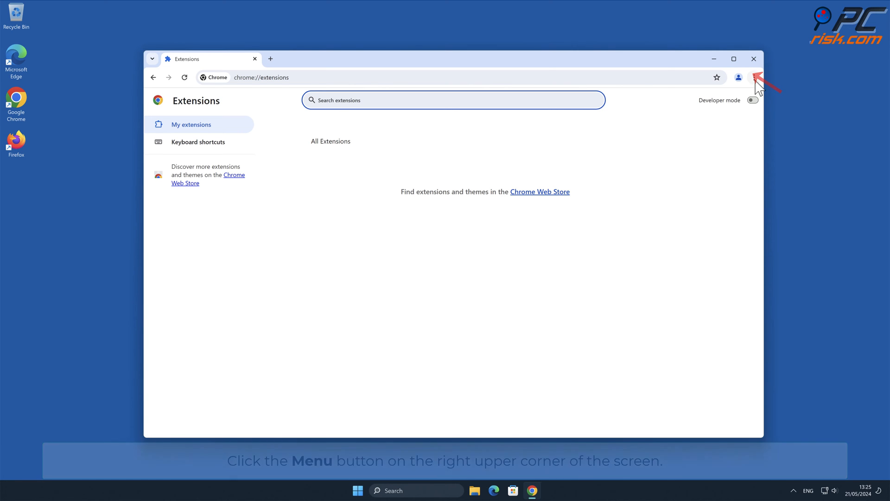
Reset Chrome settings to their original defaults and close the browser
{"action": "left_click", "coordinate": [754, 77]}
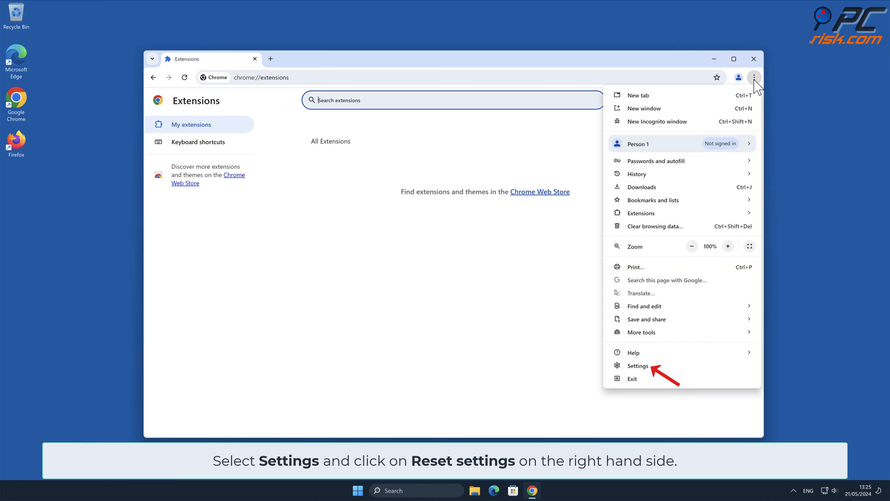
{"action": "left_click", "coordinate": [638, 366]}
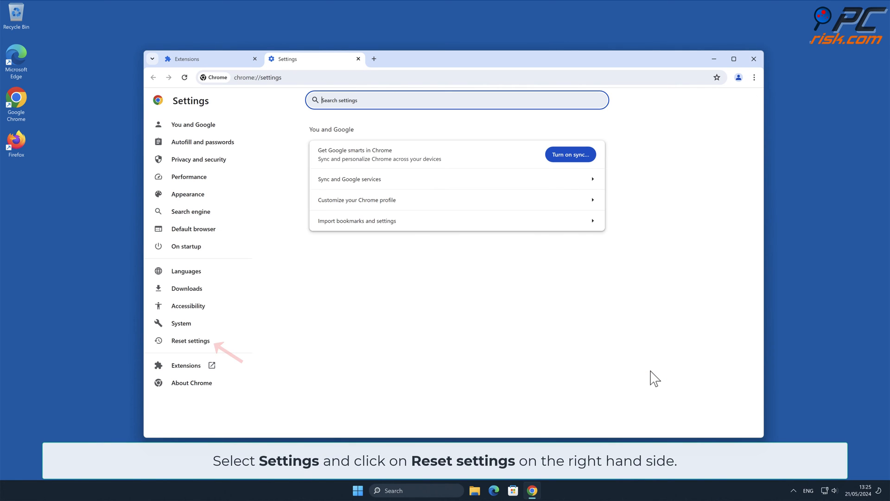
{"action": "left_click", "coordinate": [191, 341]}
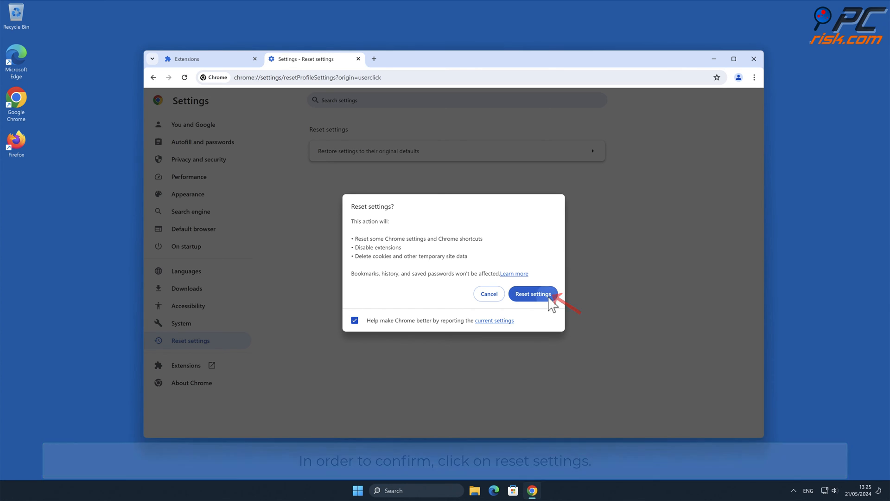
{"action": "left_click", "coordinate": [532, 293]}
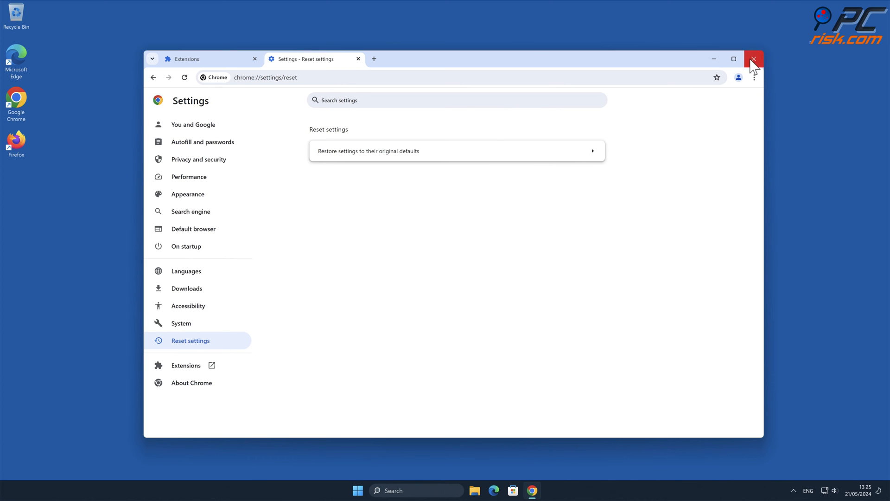
{"action": "left_click", "coordinate": [754, 59]}
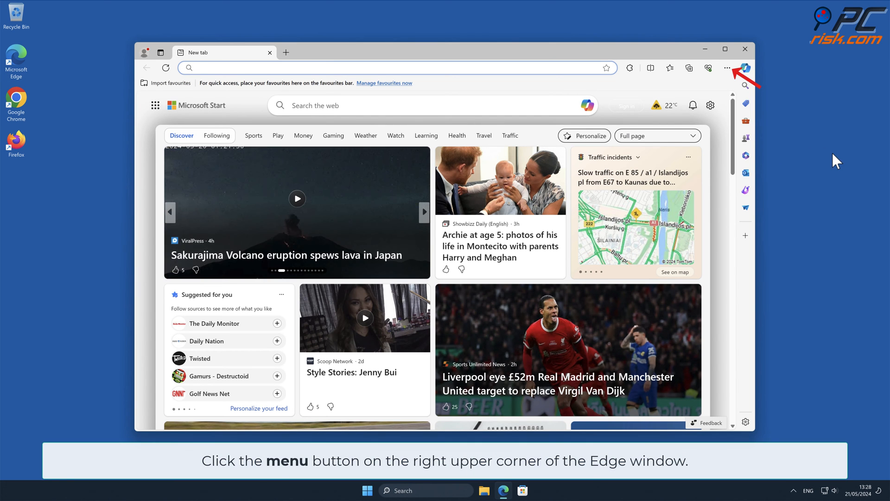
Remove MegaGuard from Edge's extensions management page and confirm
{"action": "left_click", "coordinate": [728, 67]}
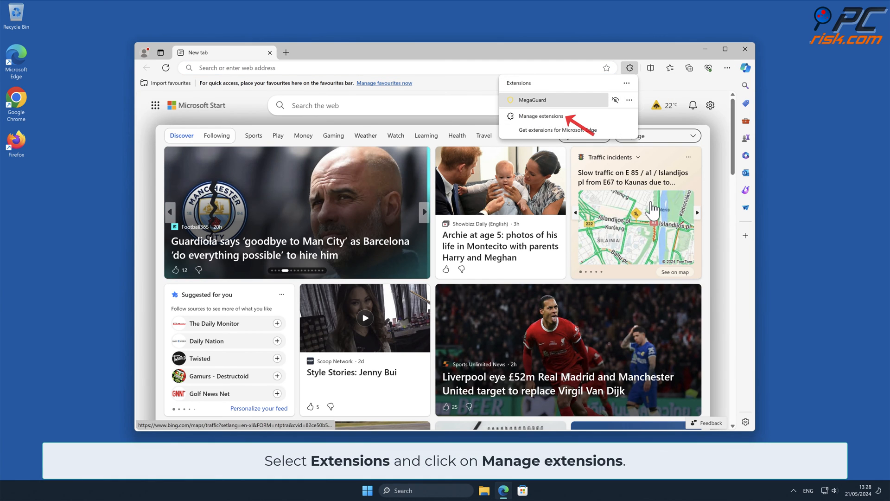
{"action": "left_click", "coordinate": [540, 116]}
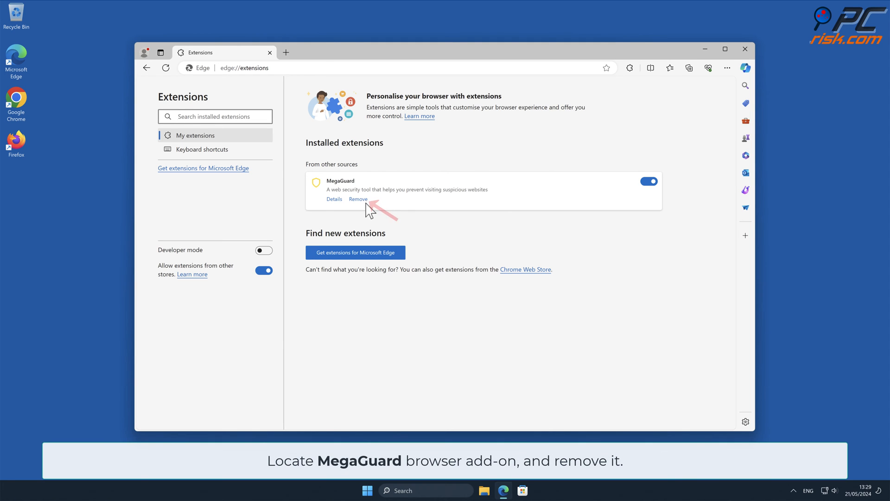
{"action": "left_click", "coordinate": [358, 199]}
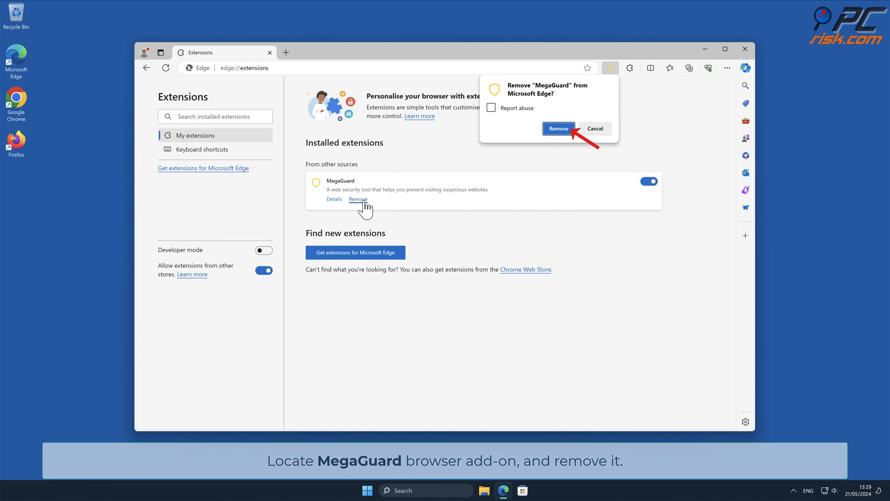
{"action": "left_click", "coordinate": [557, 129]}
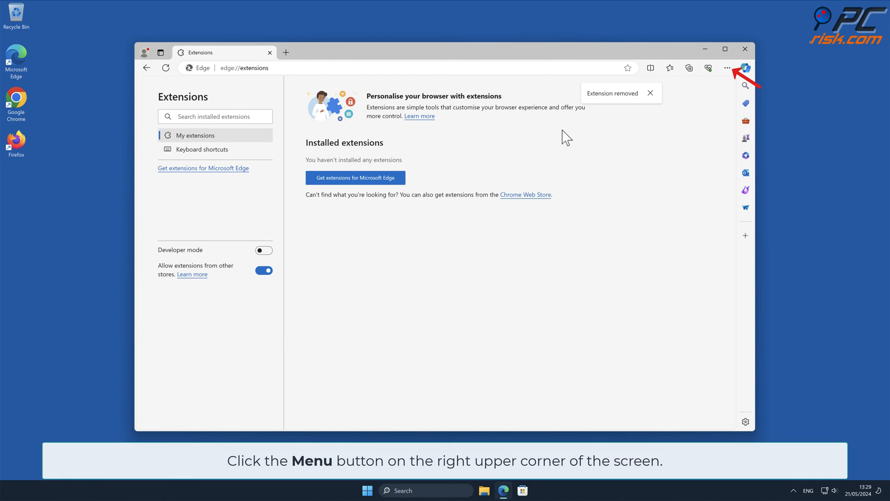
Reset Edge settings to their default values from Settings > Reset settings
{"action": "left_click", "coordinate": [728, 67]}
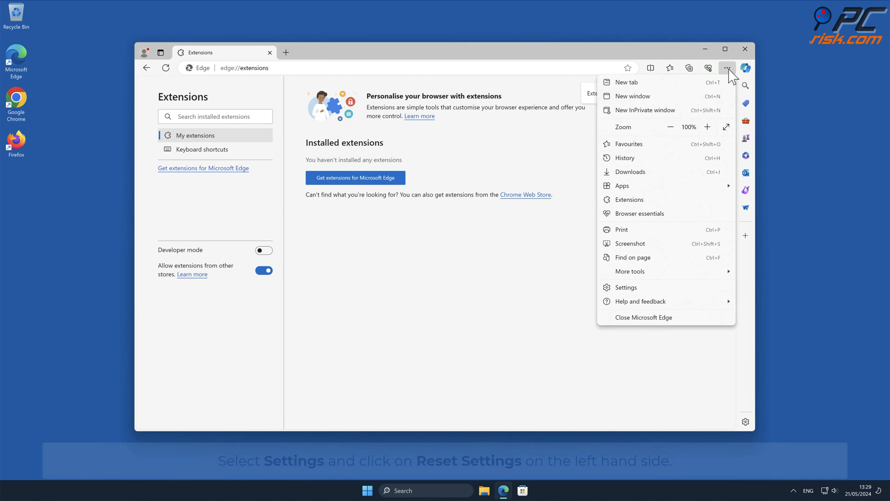
{"action": "mouse_move", "coordinate": [673, 259]}
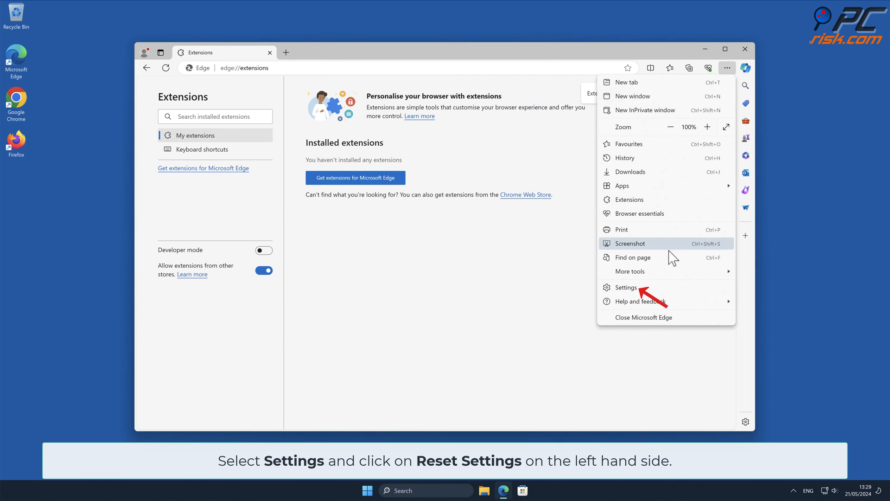
{"action": "left_click", "coordinate": [626, 286]}
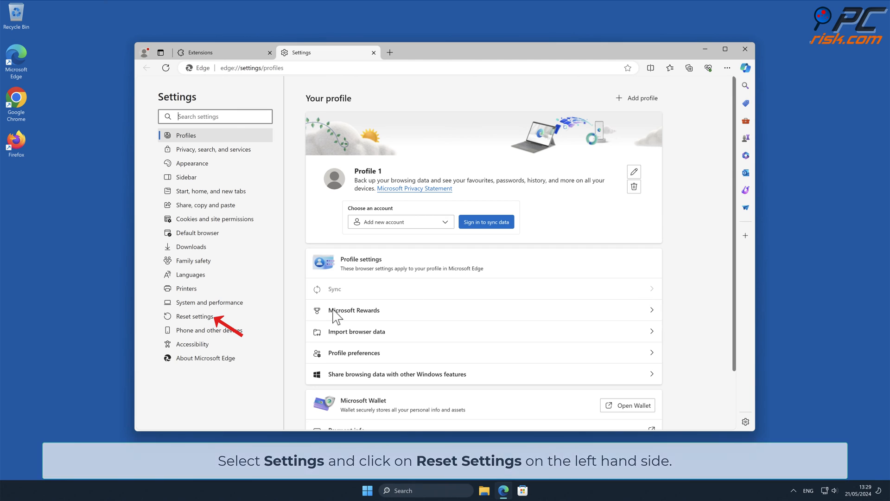
{"action": "left_click", "coordinate": [195, 316]}
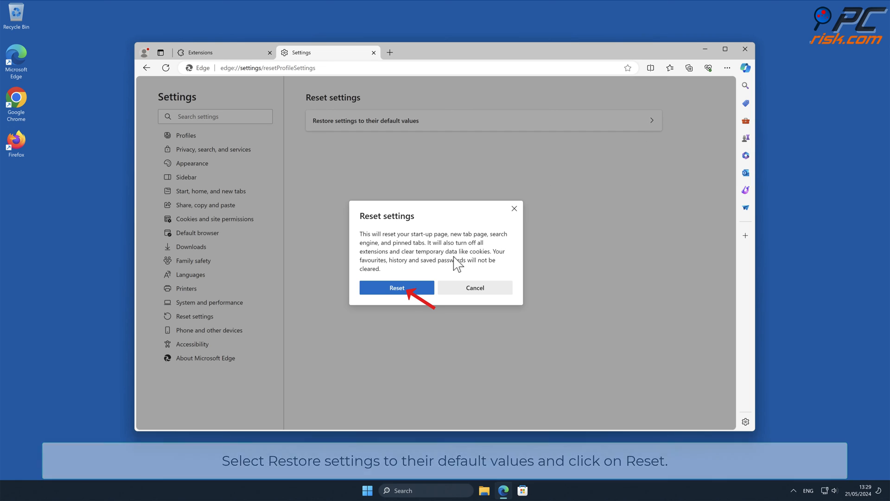
{"action": "left_click", "coordinate": [397, 288]}
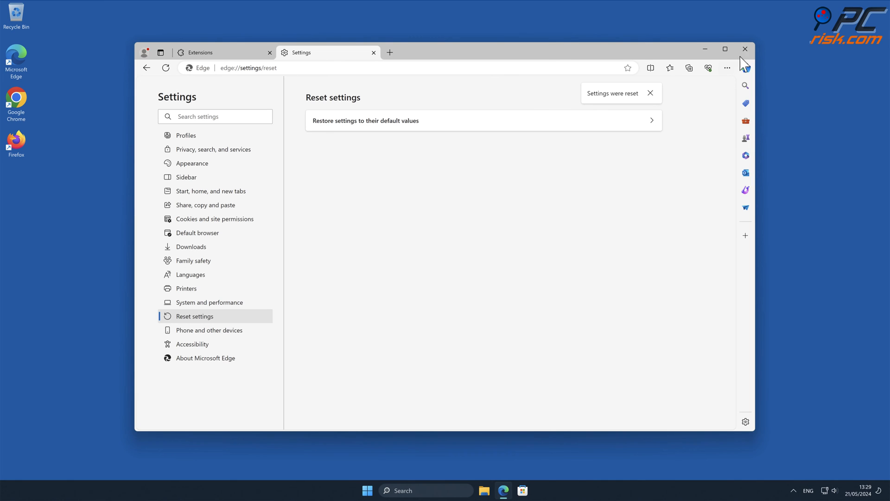
Close Microsoft Edge and launch Mozilla Firefox from the desktop icon
{"action": "left_click", "coordinate": [745, 49]}
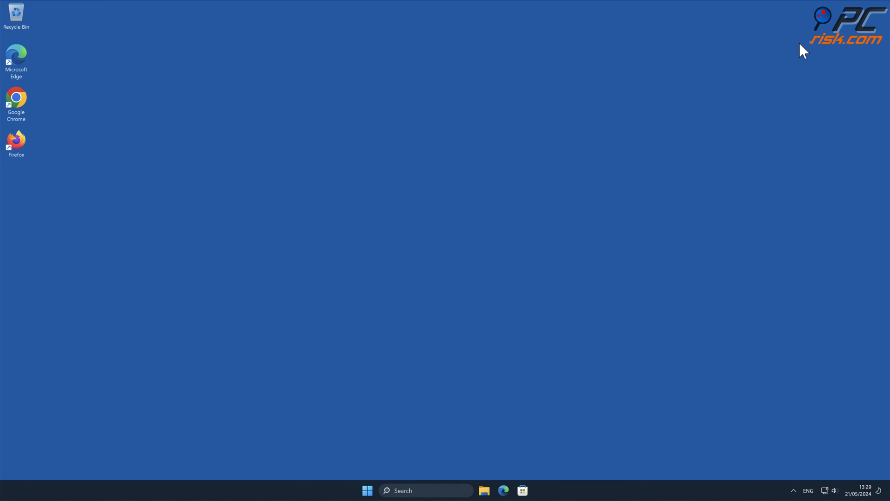
{"action": "mouse_move", "coordinate": [835, 43]}
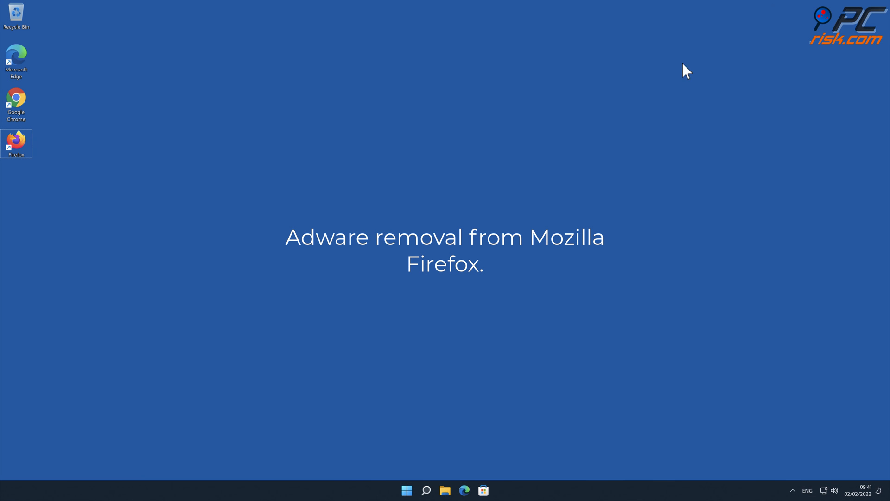
{"action": "double_click", "coordinate": [16, 139]}
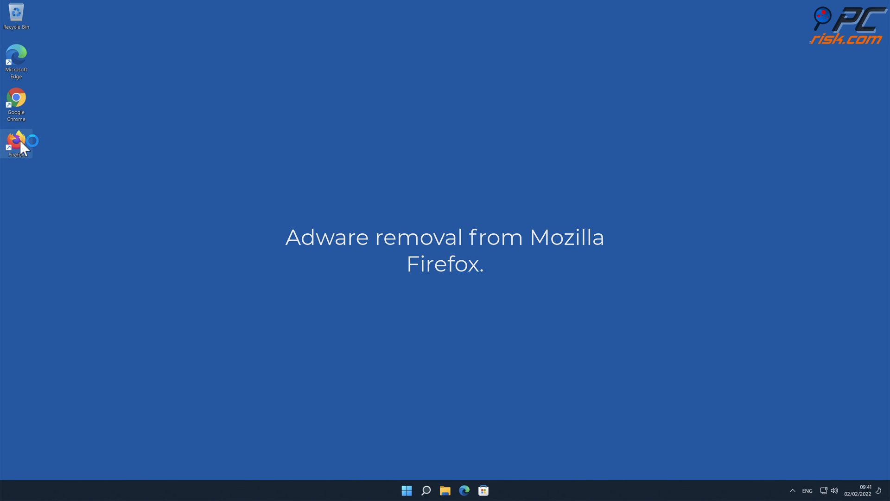
{"action": "double_click", "coordinate": [16, 141]}
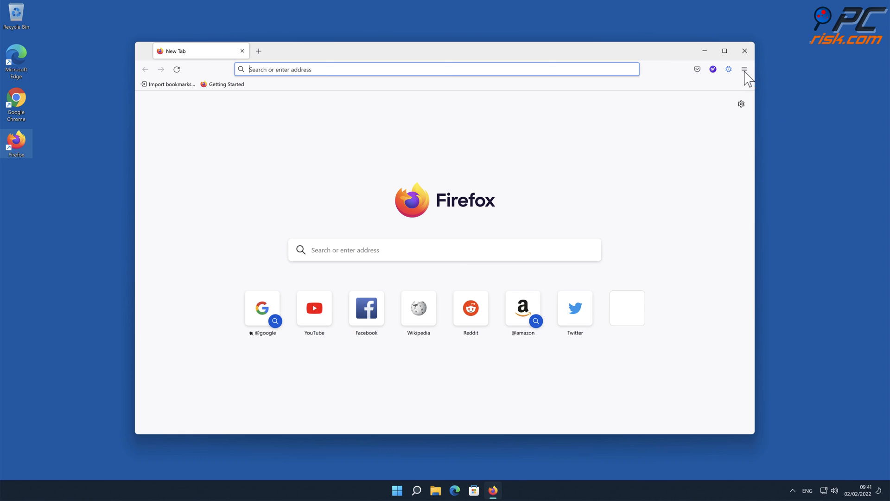
Open the Extensions list in Firefox's add-ons and themes manager
{"action": "left_click", "coordinate": [744, 68]}
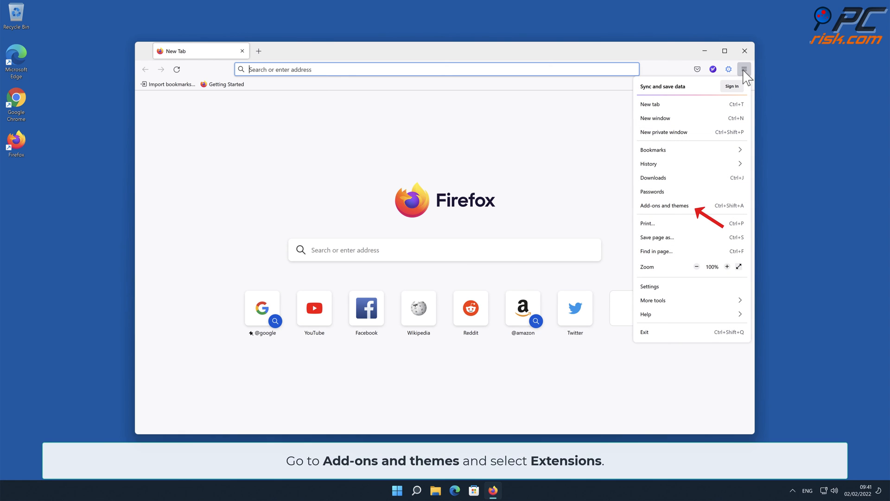
{"action": "left_click", "coordinate": [663, 206]}
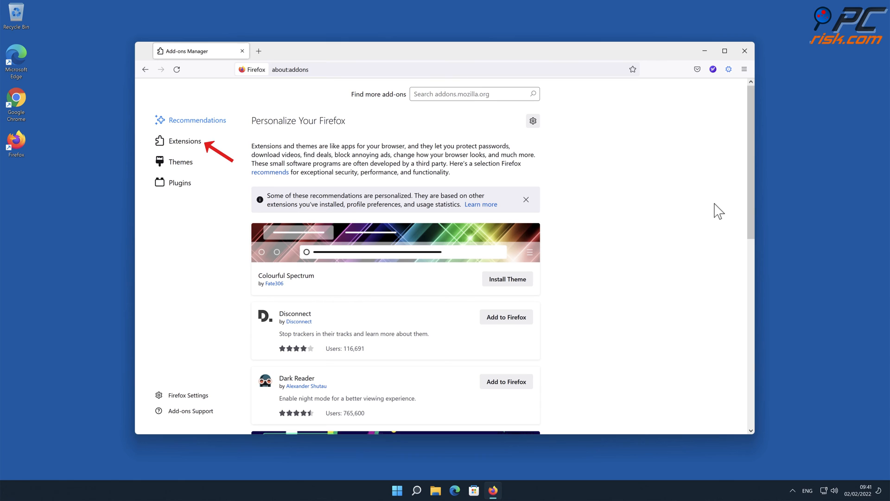
{"action": "mouse_move", "coordinate": [239, 150]}
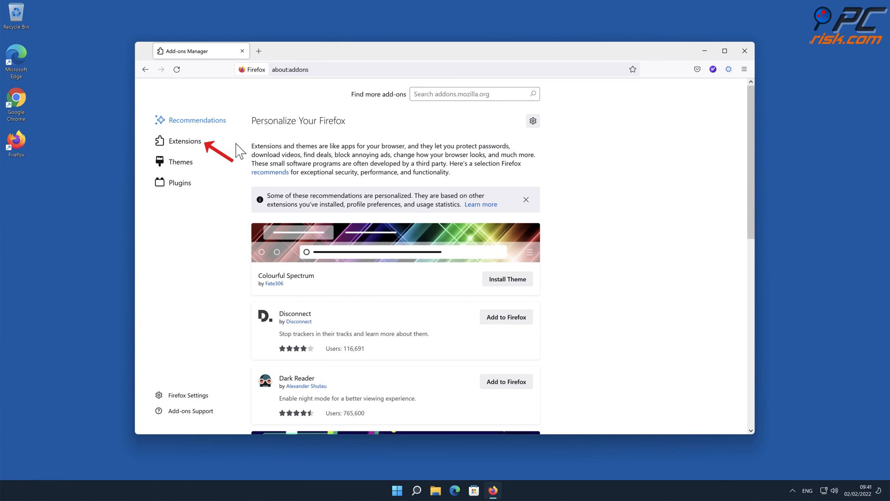
{"action": "left_click", "coordinate": [183, 141]}
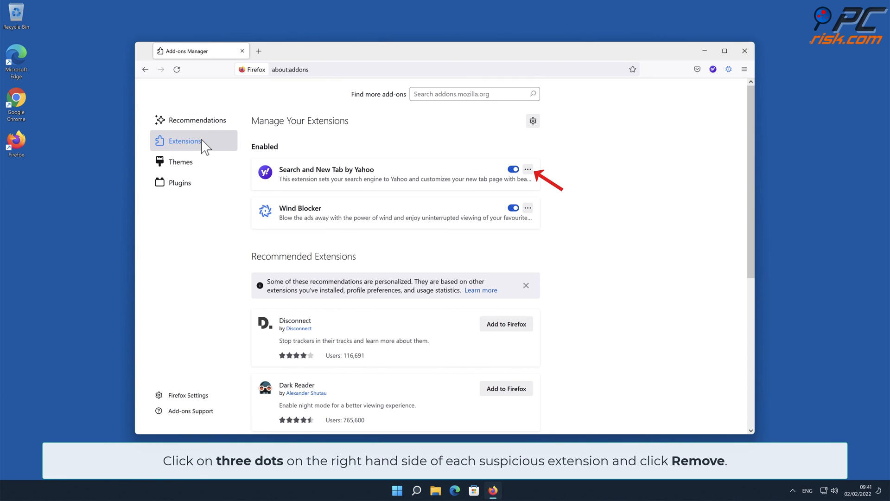
Remove and confirm removal of Search and New Tab by Yahoo and Wind Blocker
{"action": "left_click", "coordinate": [528, 169]}
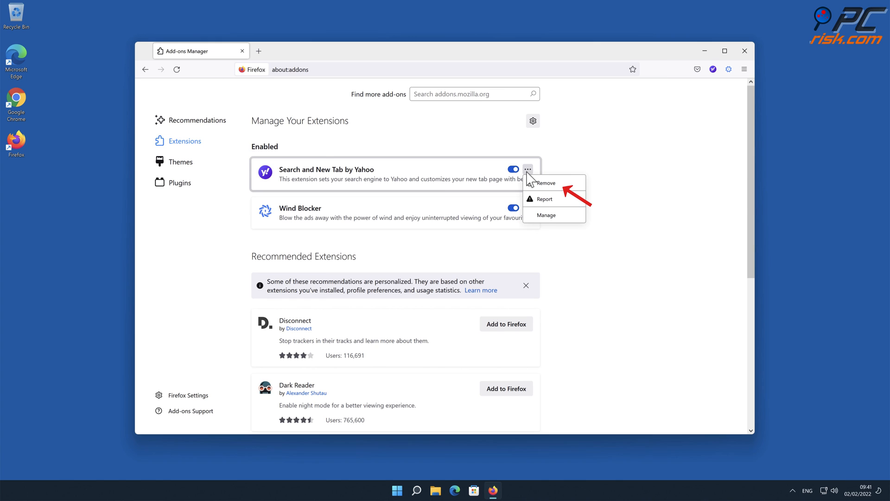
{"action": "left_click", "coordinate": [544, 182]}
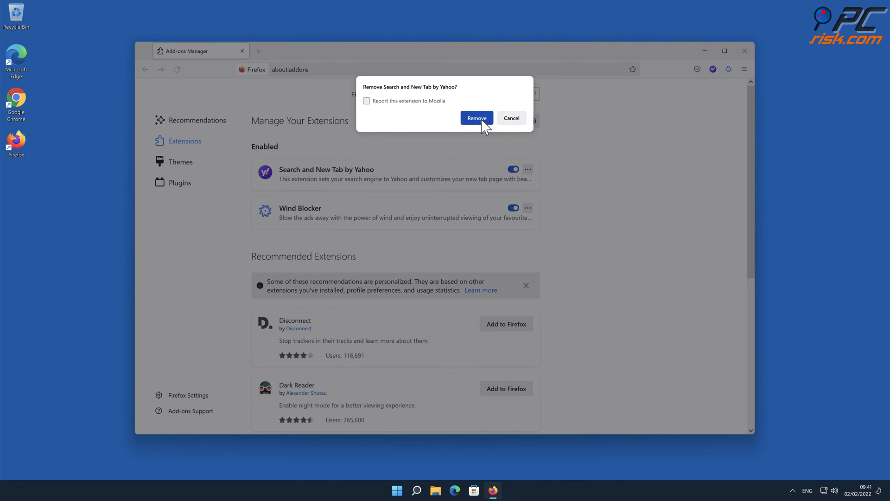
{"action": "left_click", "coordinate": [477, 118]}
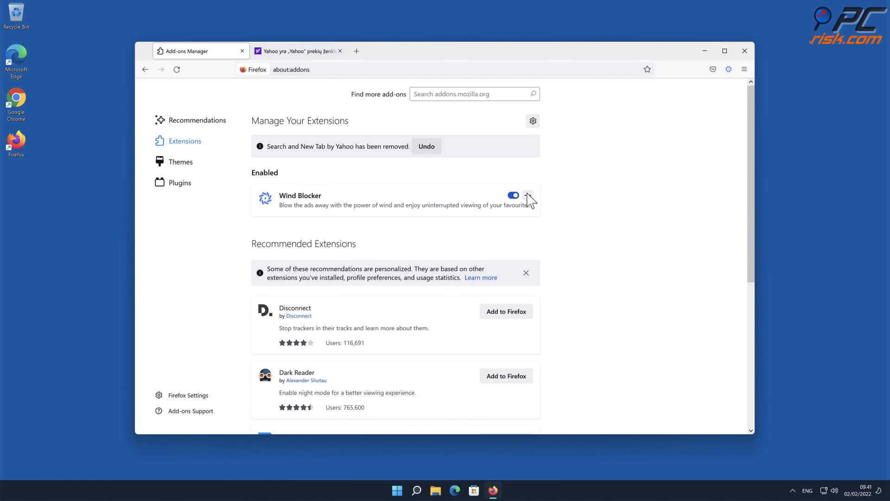
{"action": "left_click", "coordinate": [527, 195]}
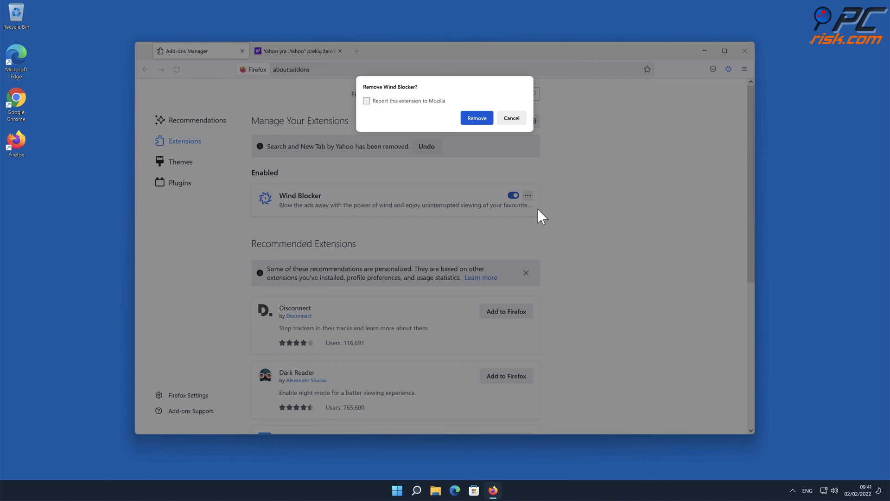
{"action": "left_click", "coordinate": [476, 117]}
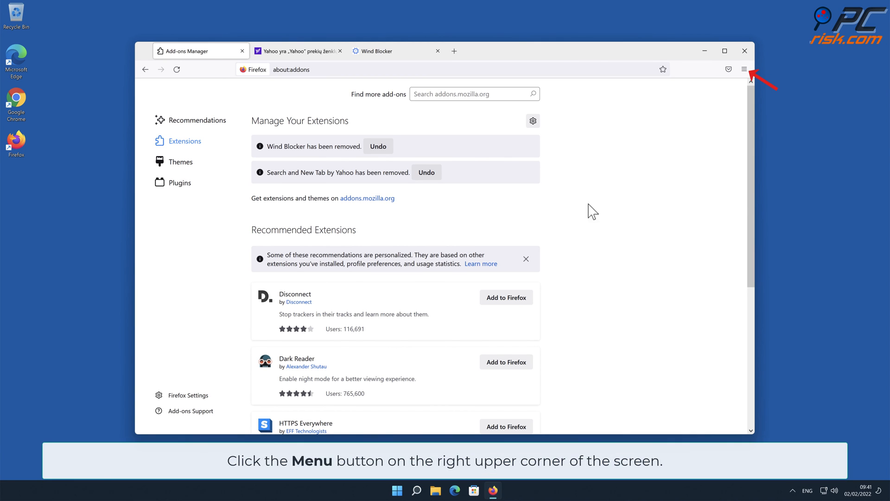
Open Firefox's Troubleshooting Information page from the Help menu
{"action": "left_click", "coordinate": [744, 68]}
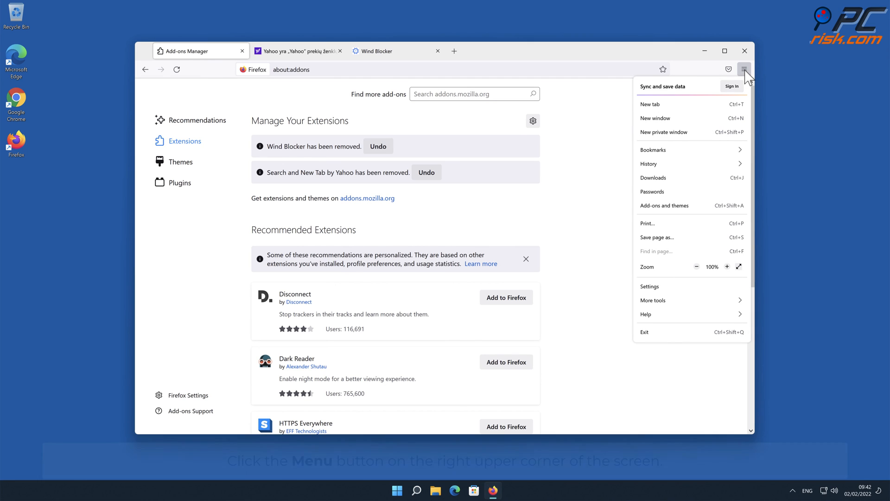
{"action": "mouse_move", "coordinate": [744, 105]}
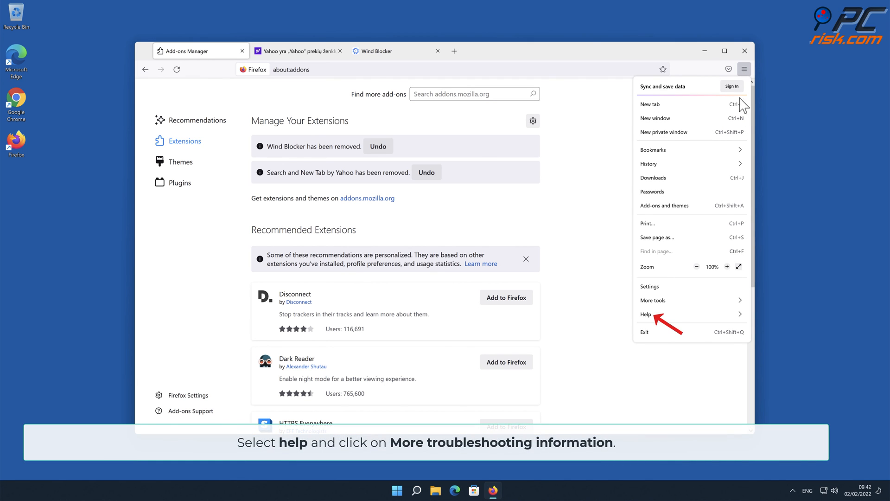
{"action": "left_click", "coordinate": [646, 314]}
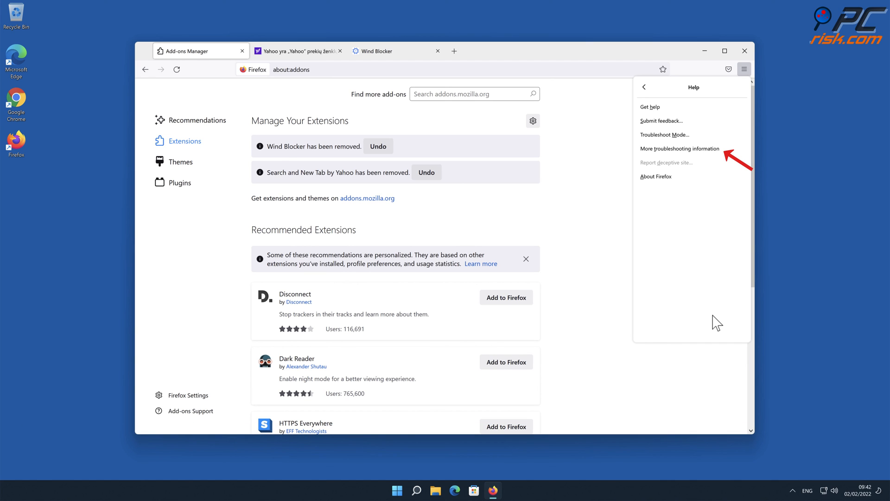
{"action": "left_click", "coordinate": [680, 149]}
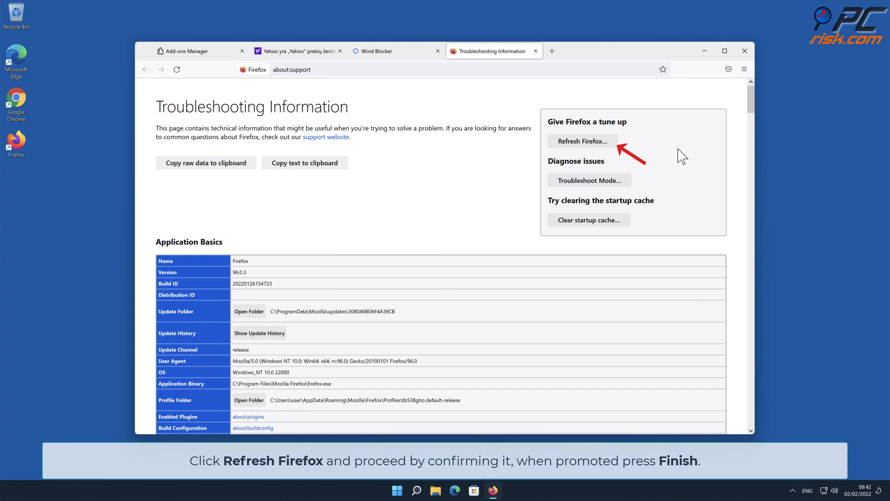
Refresh Firefox to defaults, finish the Import Wizard, and close the browser window
{"action": "left_click", "coordinate": [581, 141]}
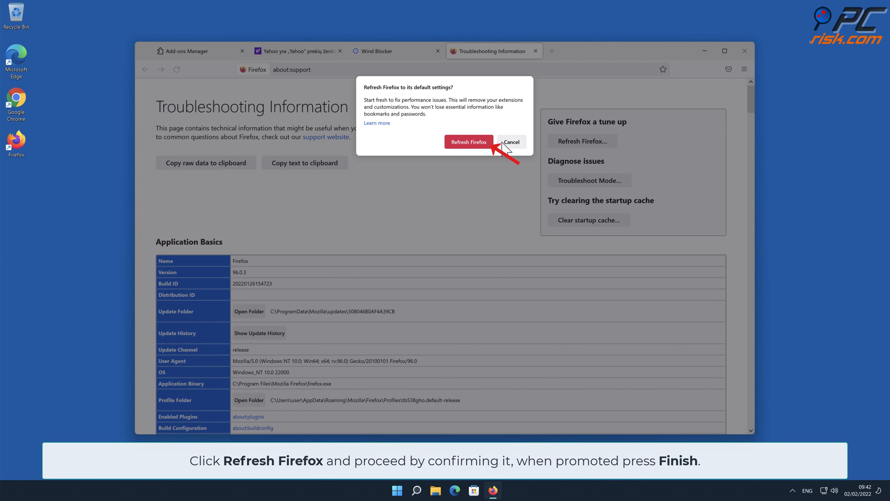
{"action": "left_click", "coordinate": [468, 142]}
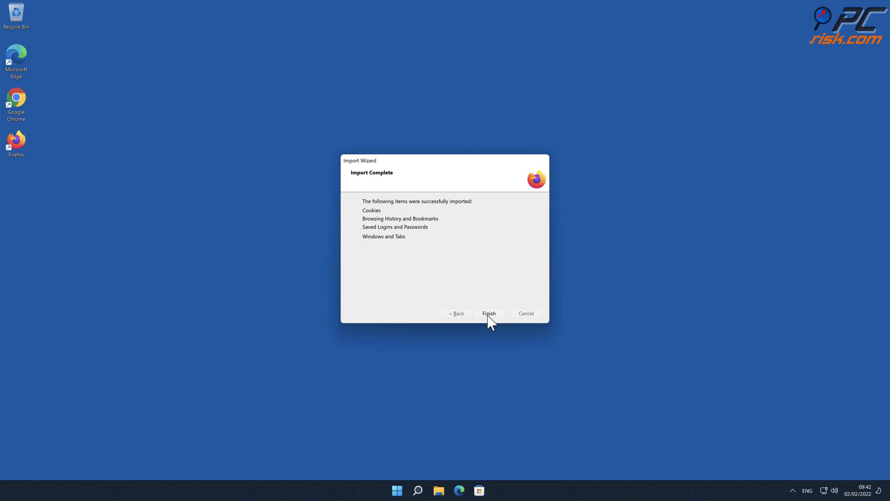
{"action": "left_click", "coordinate": [489, 313]}
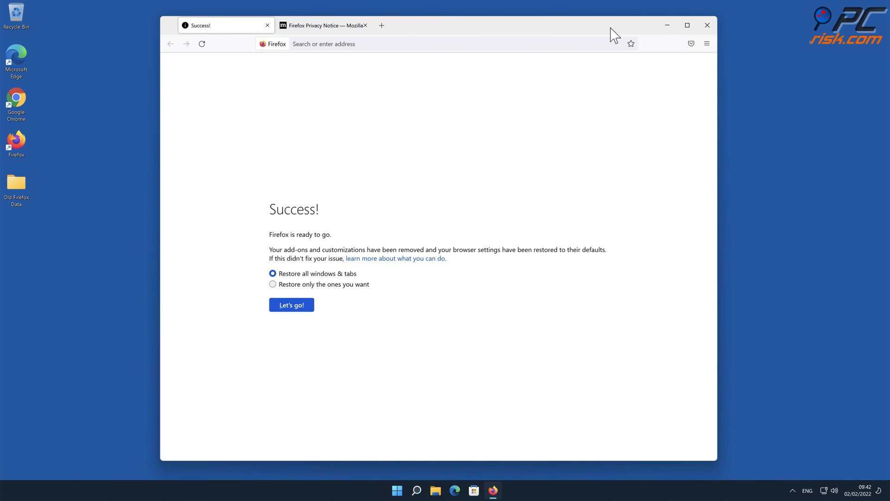
{"action": "left_click", "coordinate": [707, 25]}
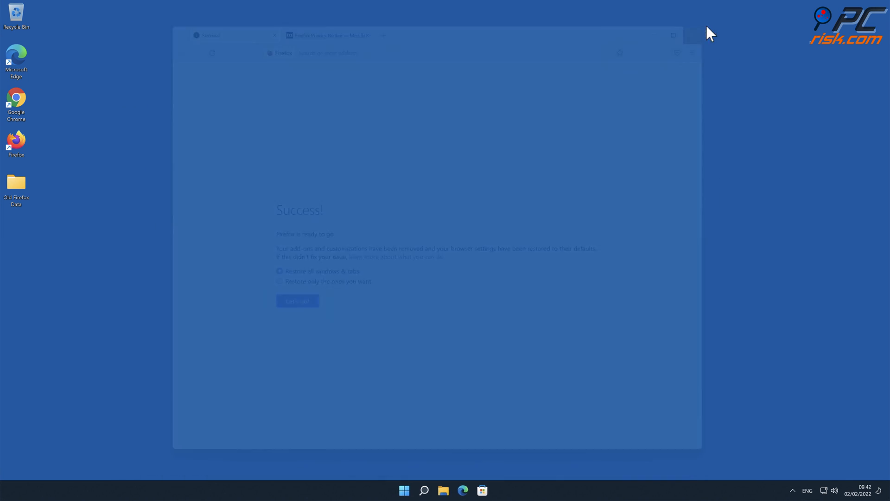